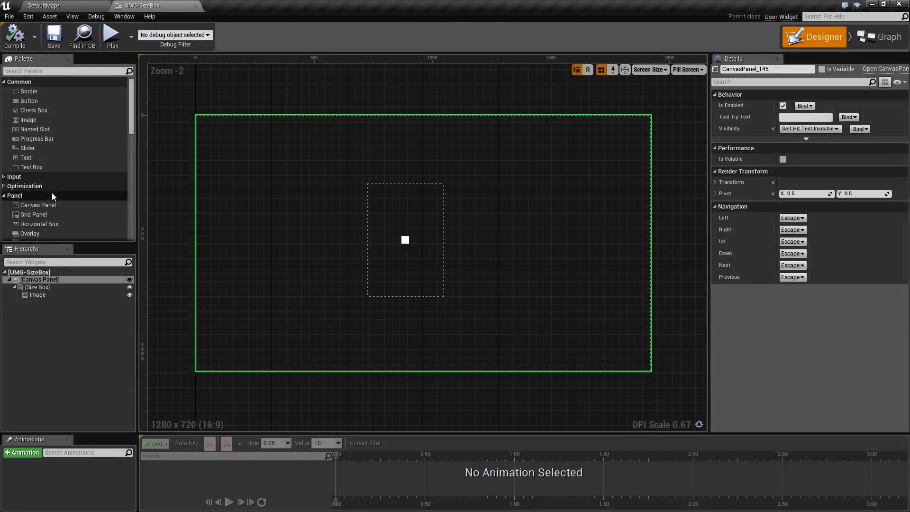
mouse_move(32, 195)
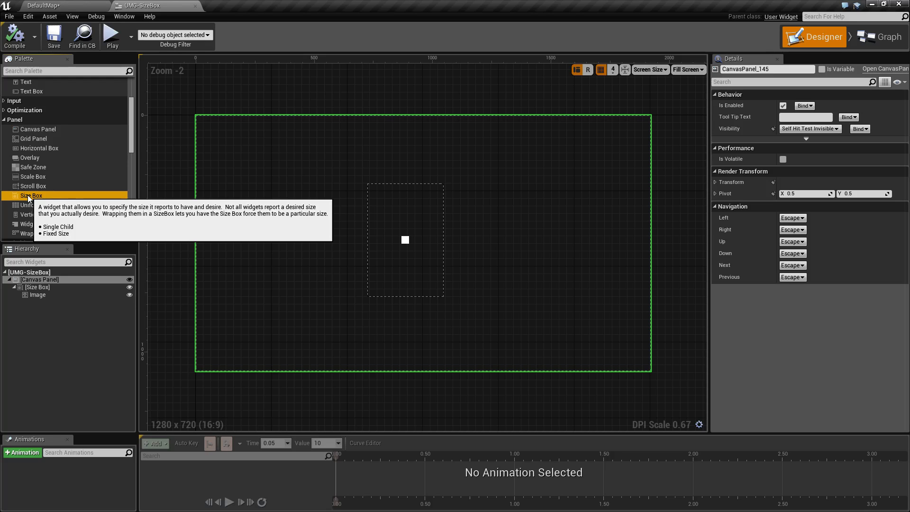
Step: Tick Width Override, Min Desired Width and Max Desired Height on the Size Box, values left at 0
click(37, 286)
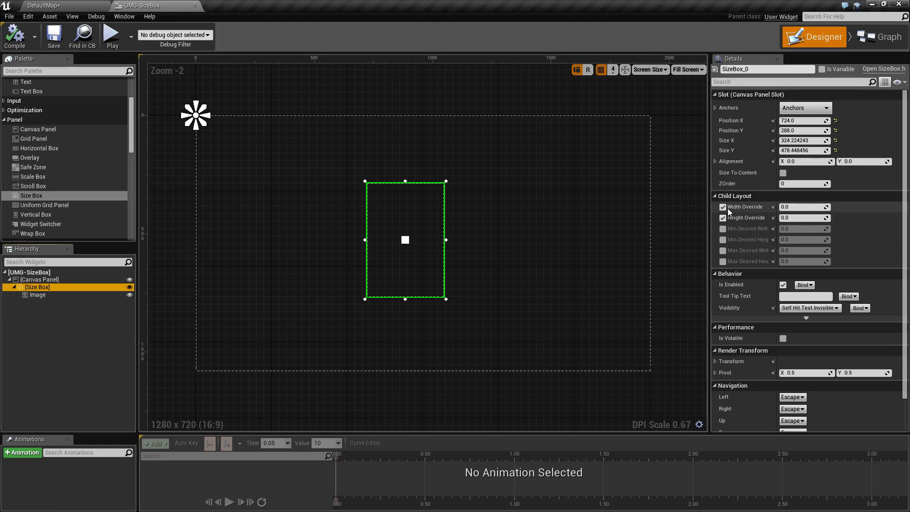
click(723, 207)
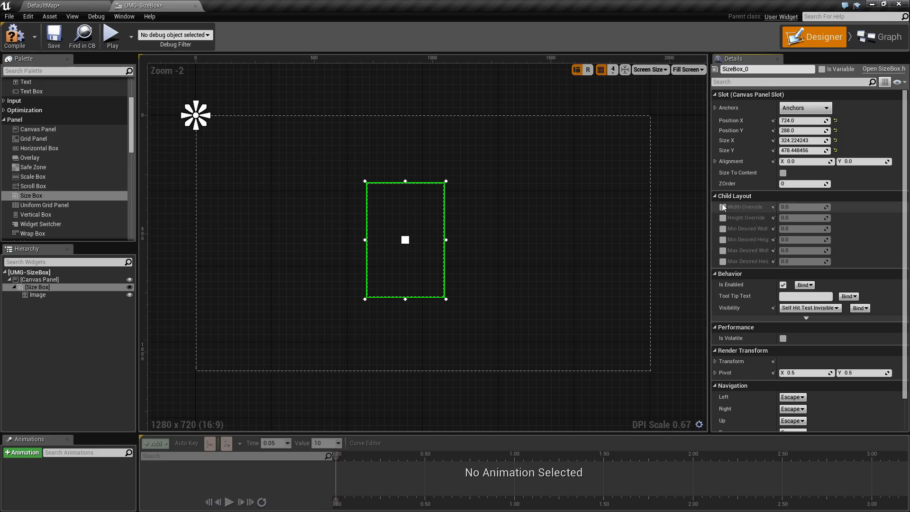
click(723, 218)
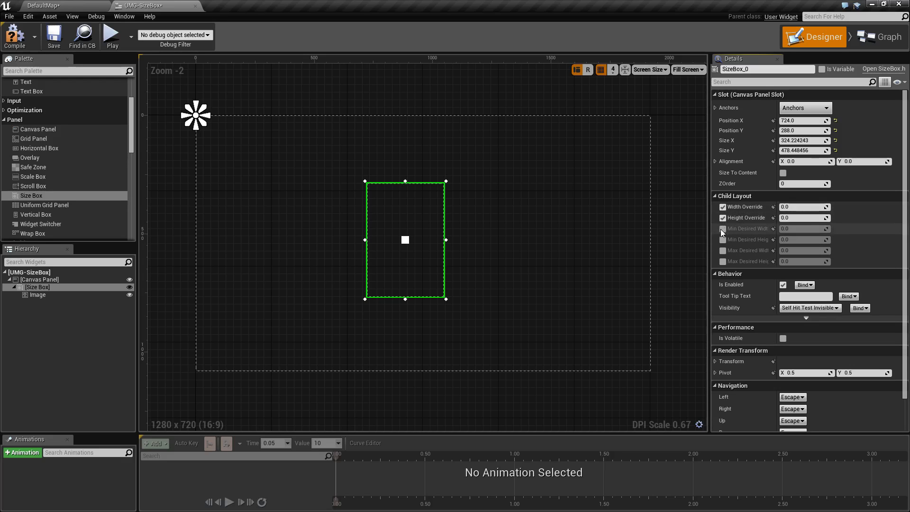
click(722, 229)
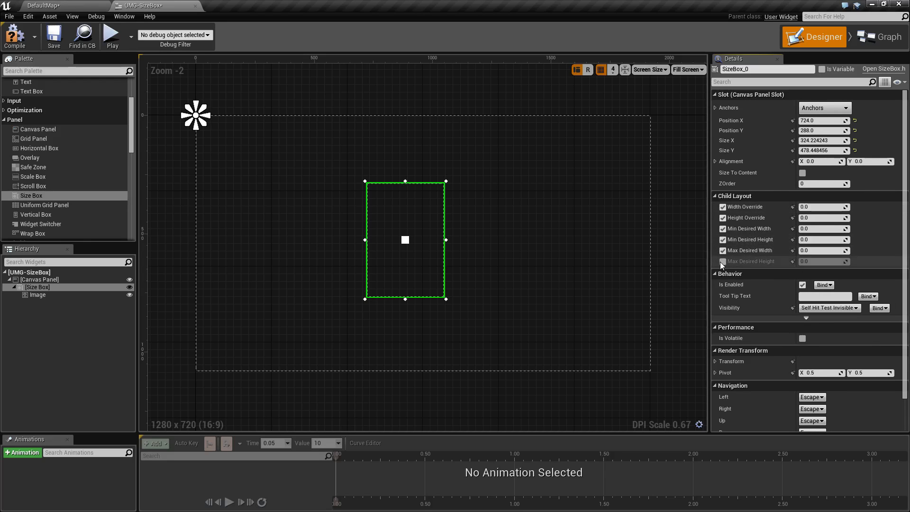
click(722, 262)
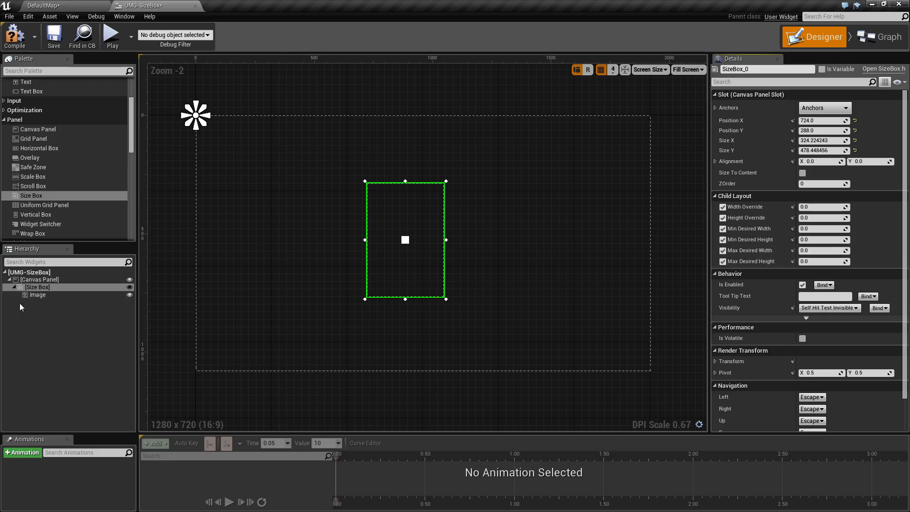
click(37, 295)
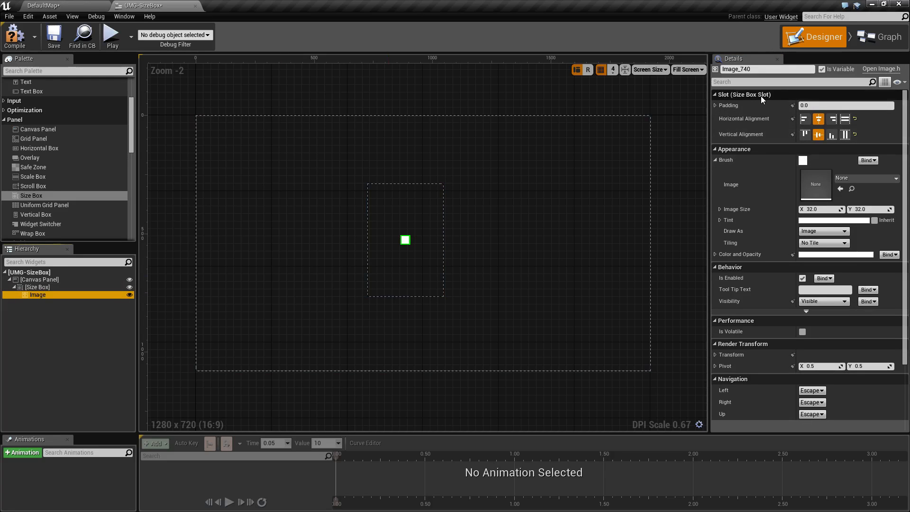
mouse_move(749, 119)
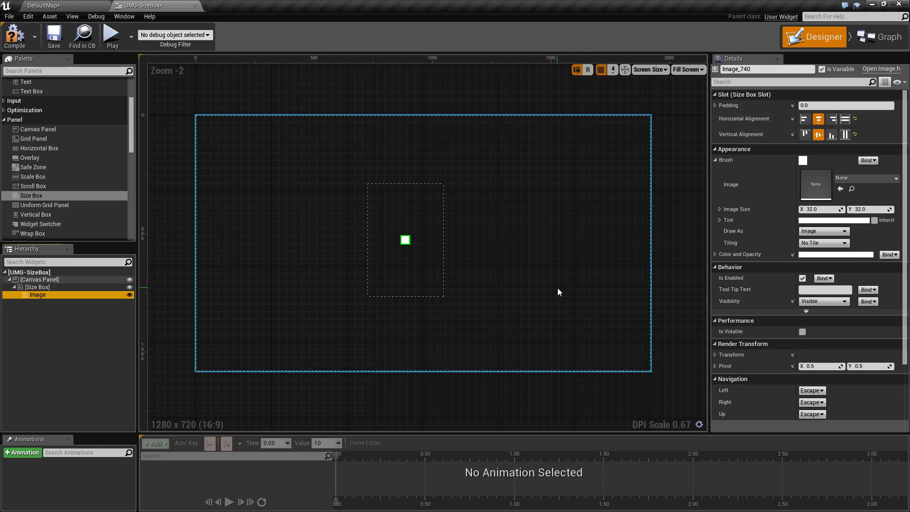
click(39, 278)
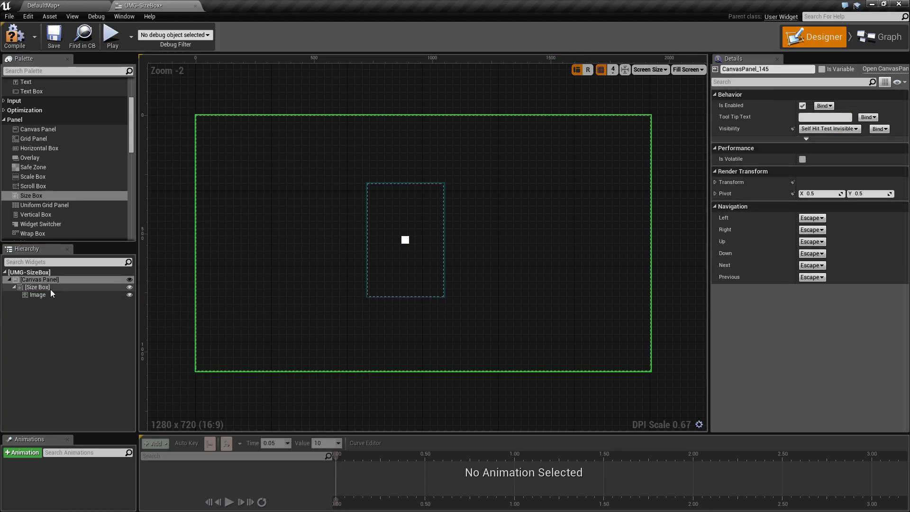
click(37, 286)
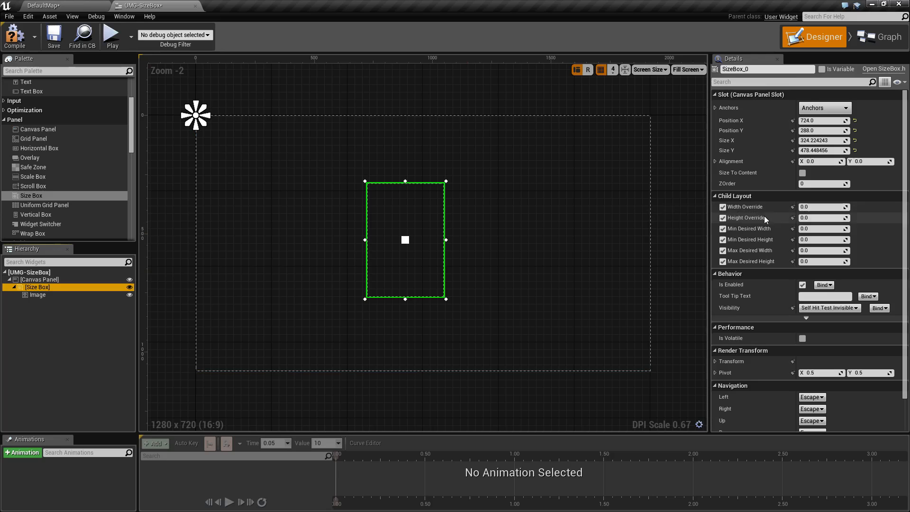
mouse_move(761, 250)
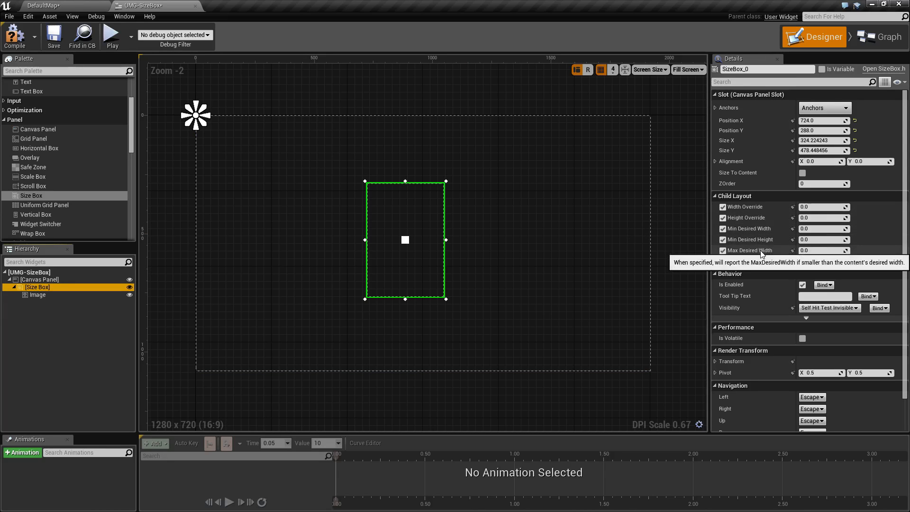
mouse_move(756, 260)
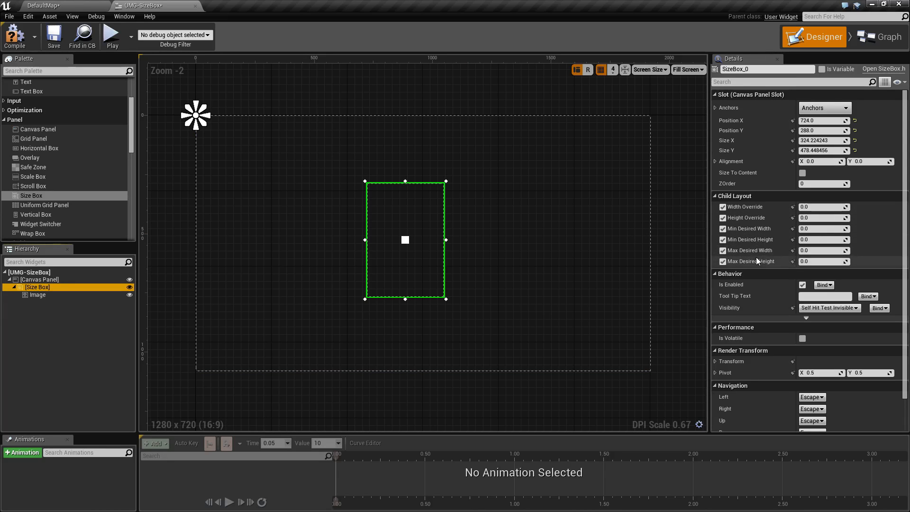
mouse_move(756, 261)
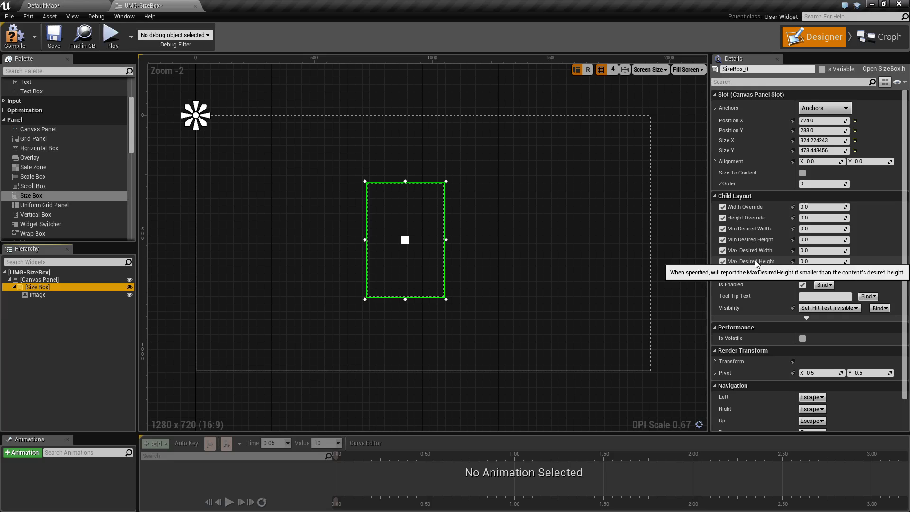
mouse_move(546, 278)
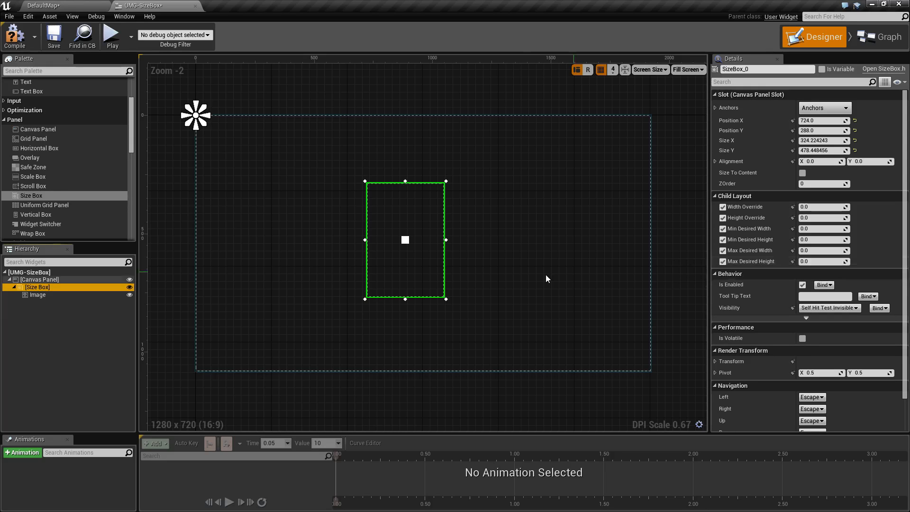
mouse_move(165, 219)
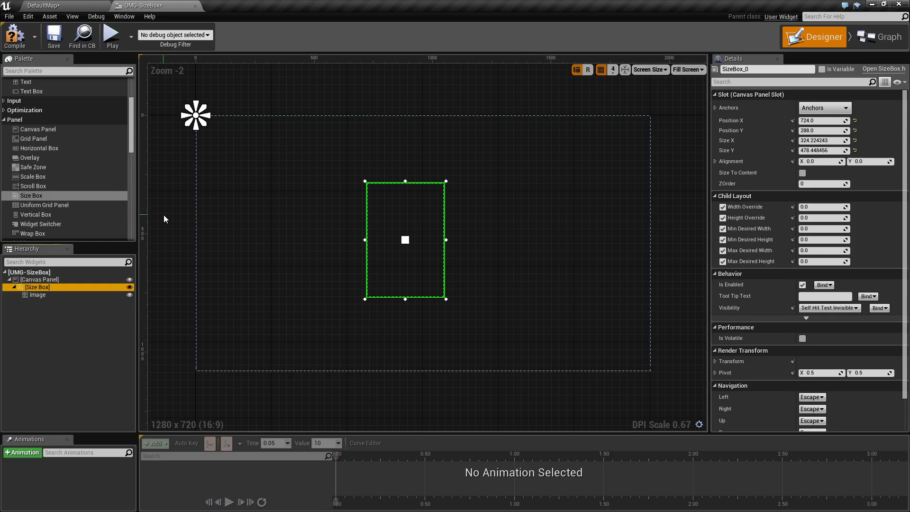